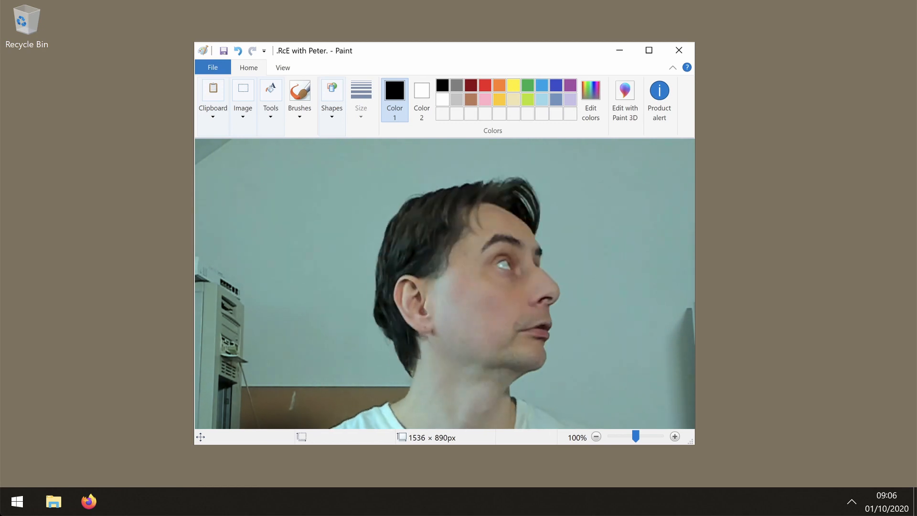
Step: Reach the Installing Ghidra section of the Ghidra Installation Guide from ghidra-sre.org
click(53, 502)
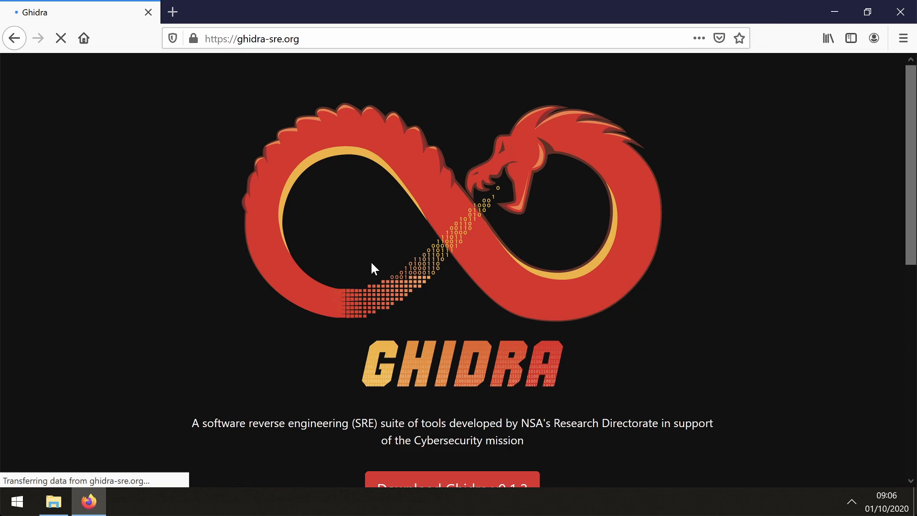
scroll(down, 3)
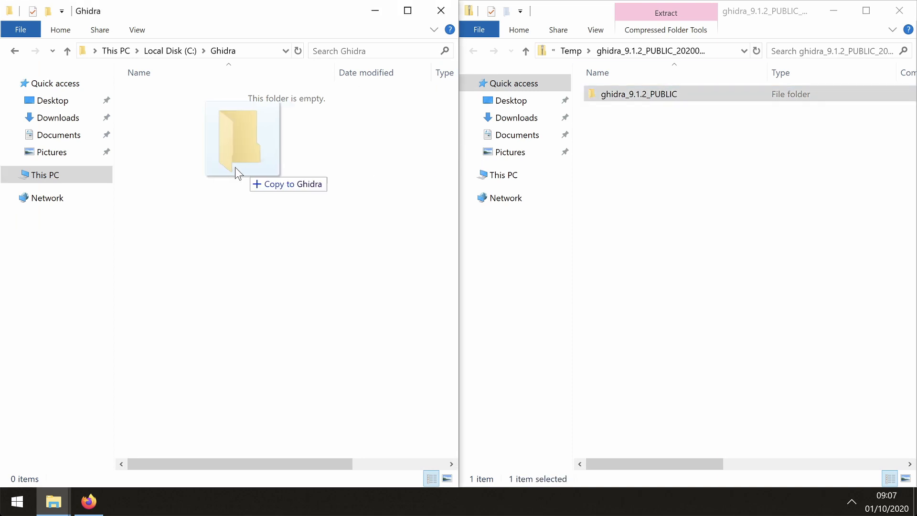
click(88, 501)
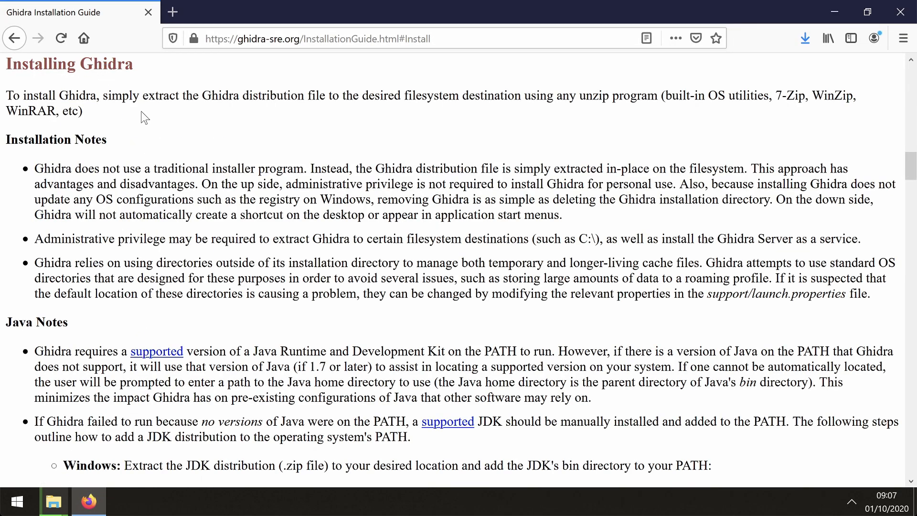
mouse_move(168, 336)
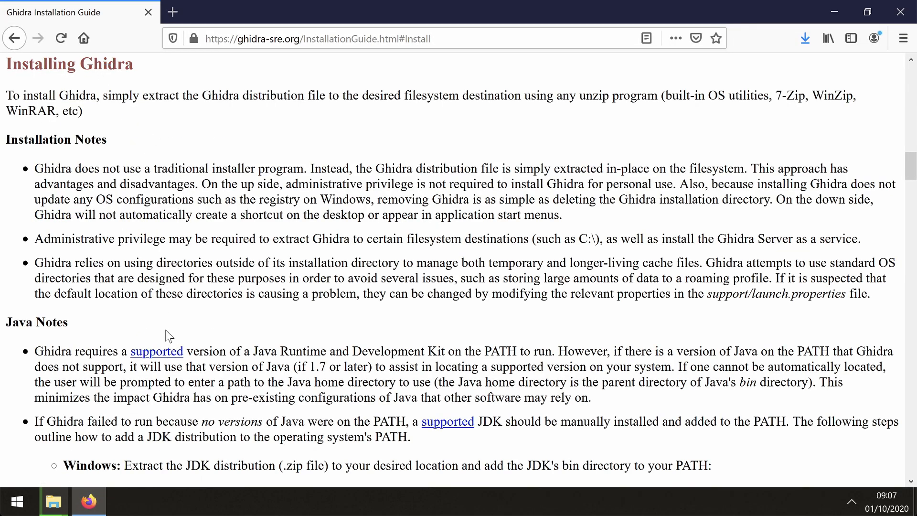
mouse_move(36, 350)
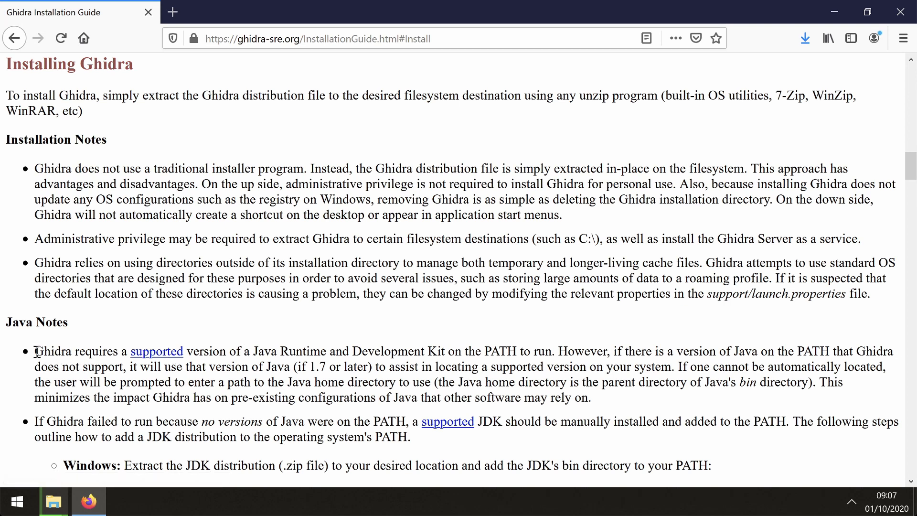
Step: Highlight the guide's Java-on-PATH requirement sentence, then return to the C:\Ghidra folder window
drag(34, 350, 554, 350)
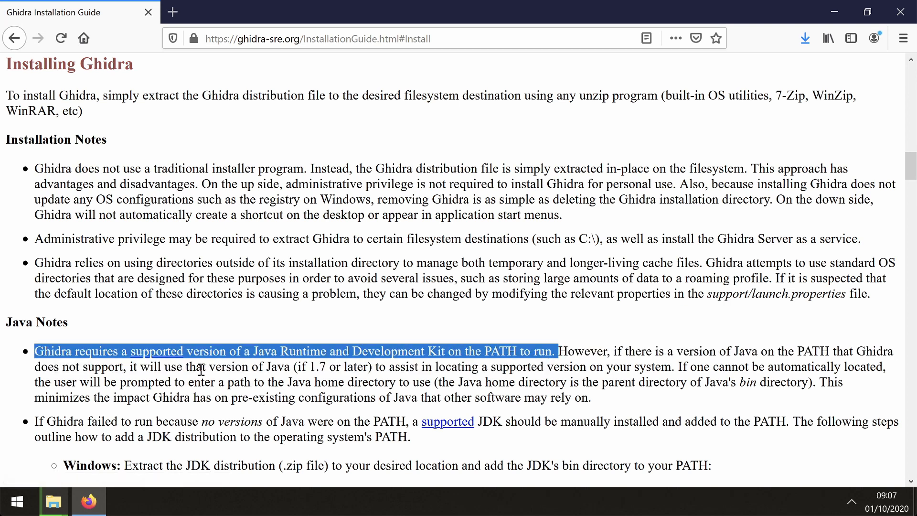
click(155, 350)
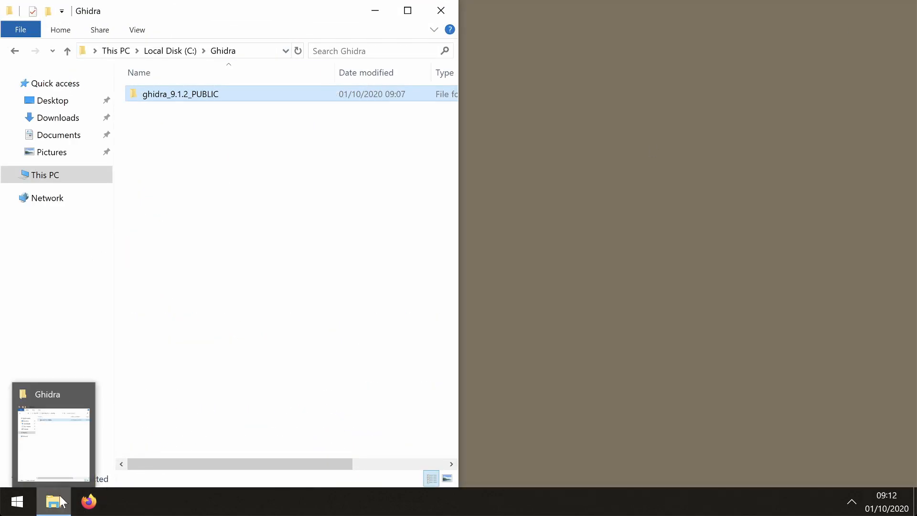
Step: Extract the jdk-15_windows-x64_bin zip from Downloads into C:\Ghidra beside ghidra_9.1.2_PUBLIC
click(54, 501)
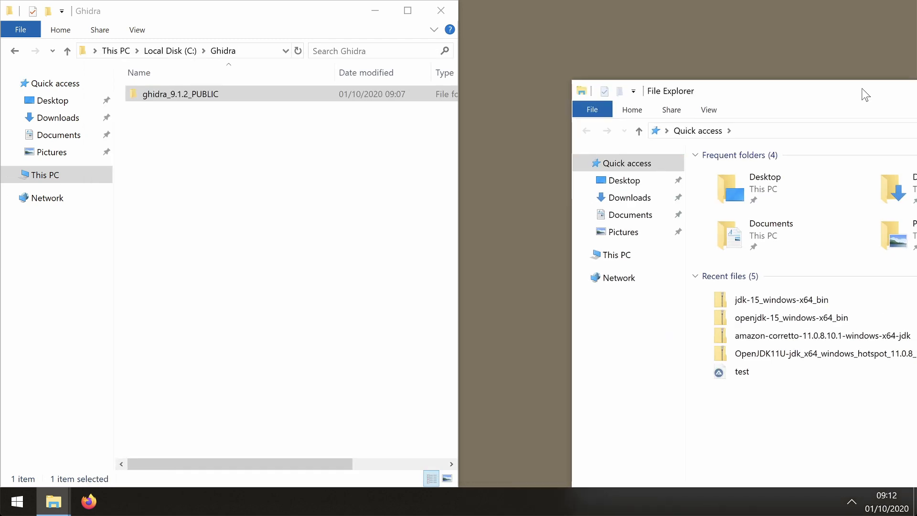
click(630, 196)
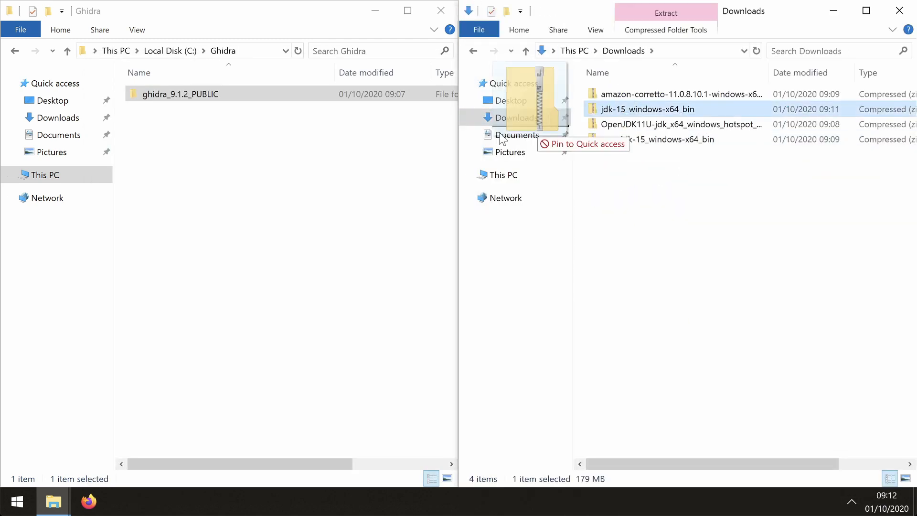
click(665, 13)
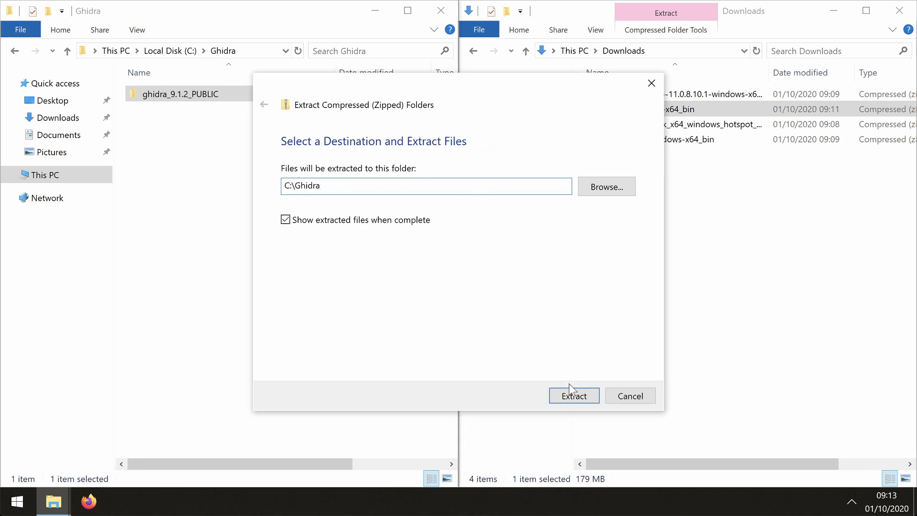
click(574, 396)
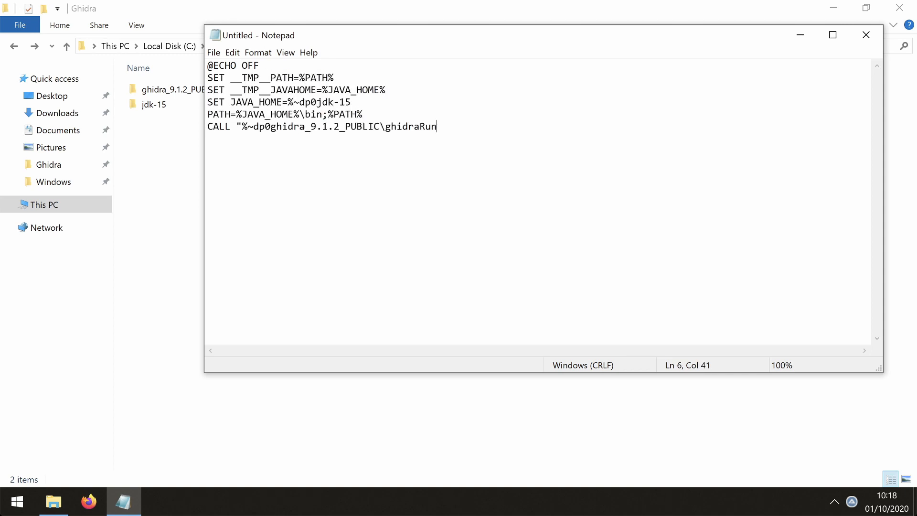
Step: Finish the launcher script ending in ghidraRun.bat" %*, save it as ghidra in C:\Ghidra and close Notepad
text(.bat" %*)
text(ghidra)
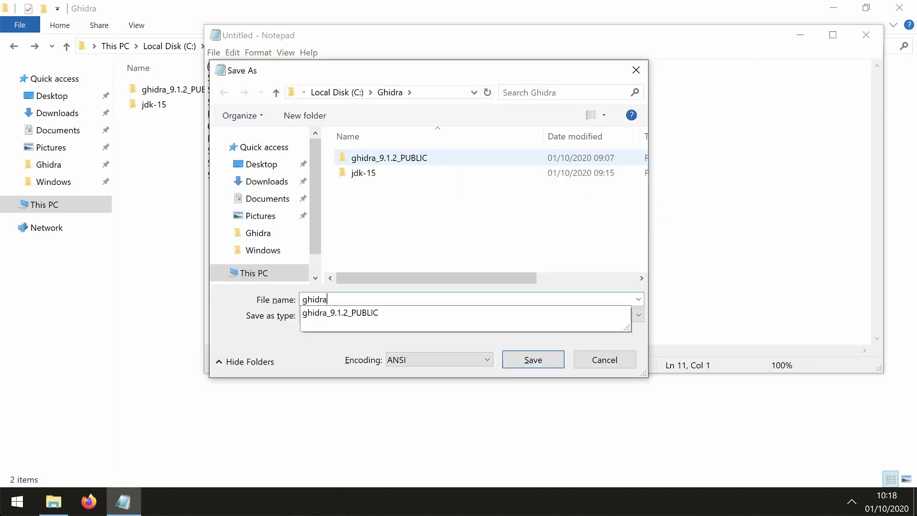
click(532, 360)
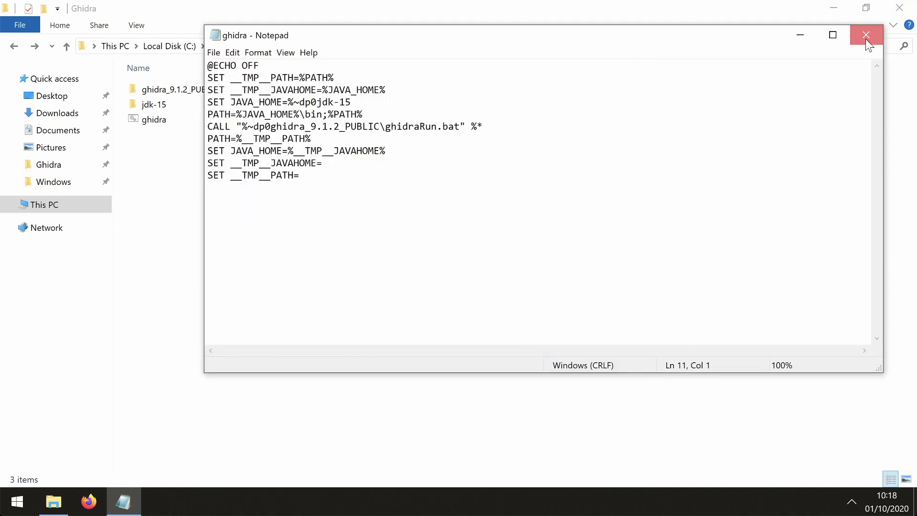
click(867, 35)
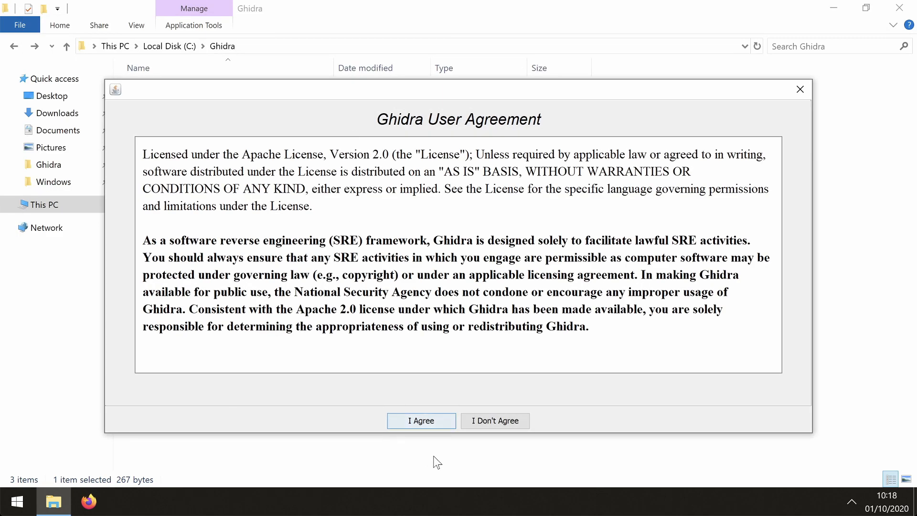
Step: Test-run the ghidra script, dismiss its agreement, and send a shortcut for it to the desktop
click(420, 421)
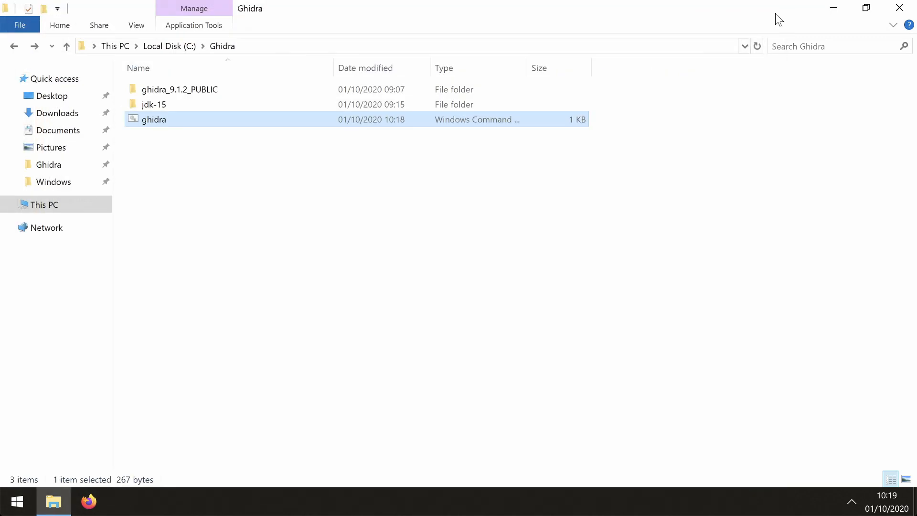
right_click(154, 120)
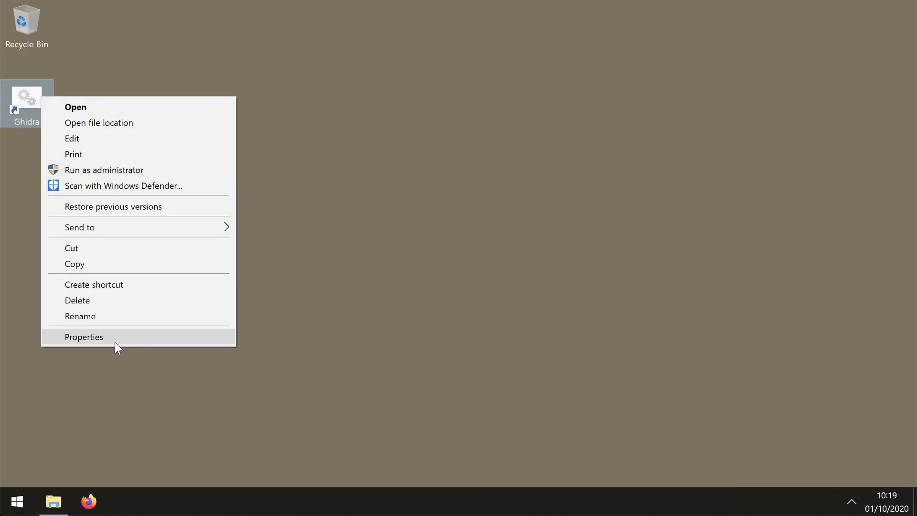
text(c:\g)
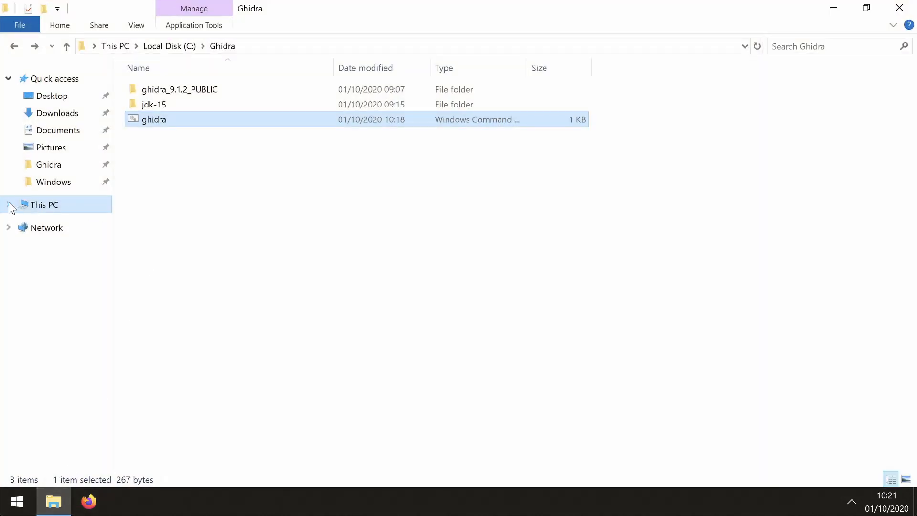
Step: Navigate File Explorer to Local Disk (C:) containing the Ghidra folder
click(169, 45)
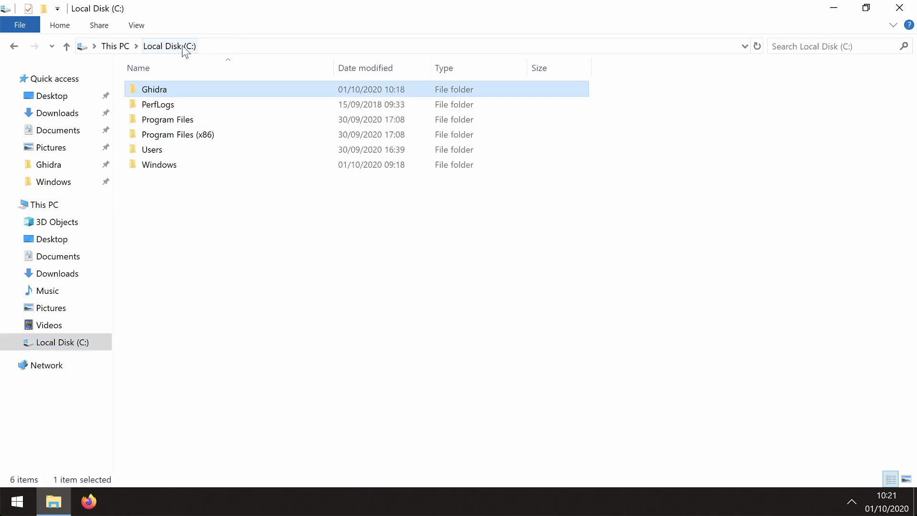
click(47, 359)
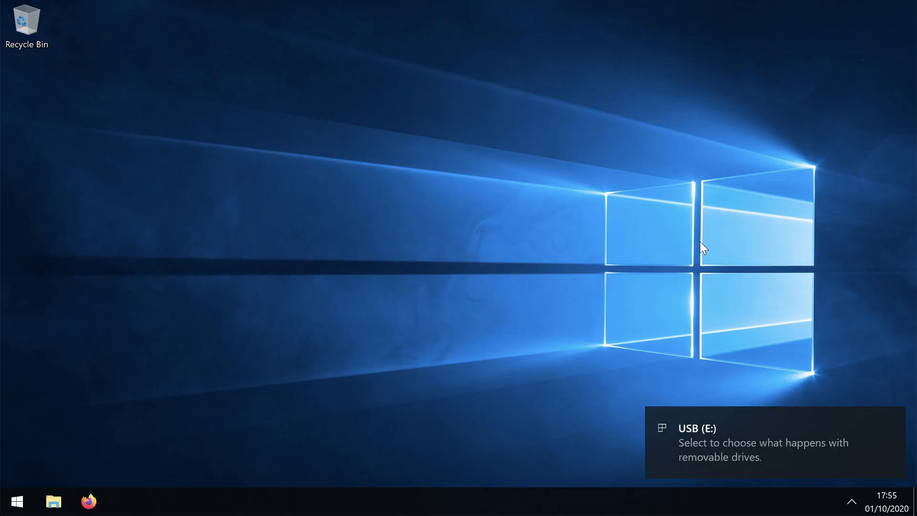
Step: On the other PC, open the inserted USB (E:) drive holding the Ghidra folder in File Explorer
click(53, 502)
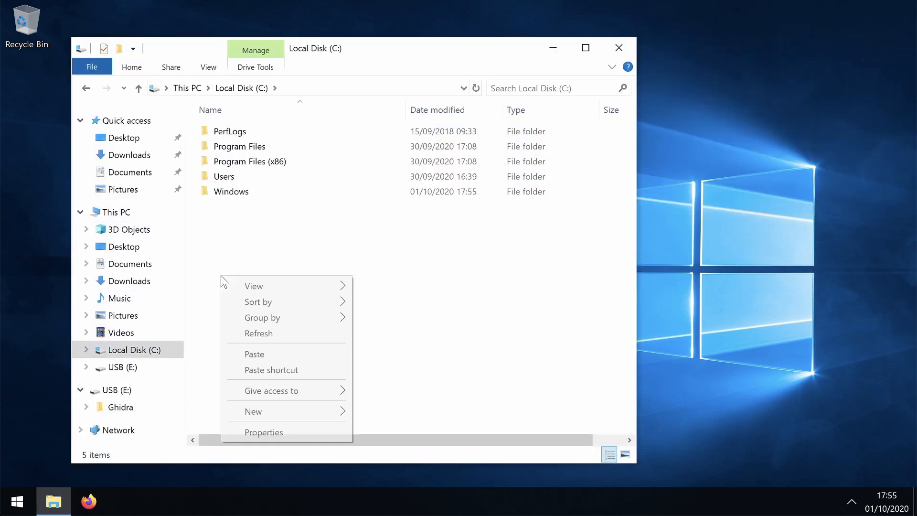
click(254, 353)
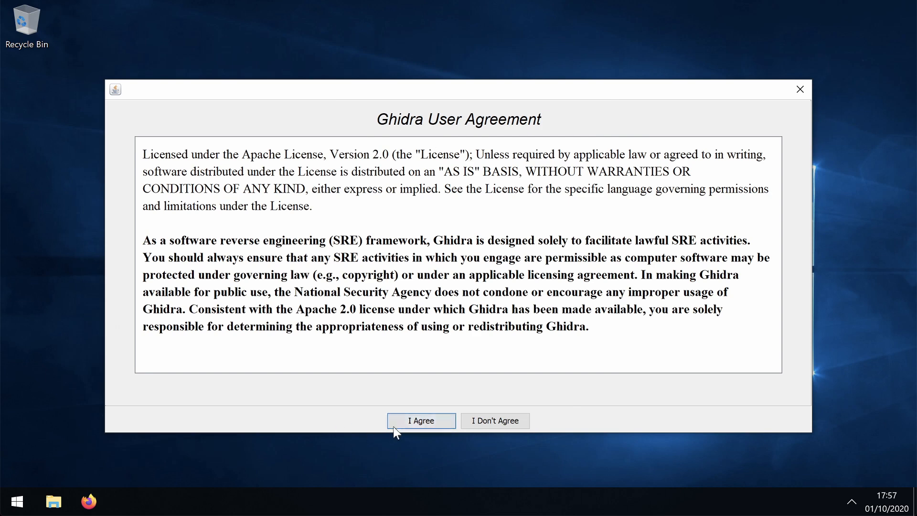
Step: Accept Ghidra's user agreement, dismiss the Tip of the Day, and close the project window
click(420, 420)
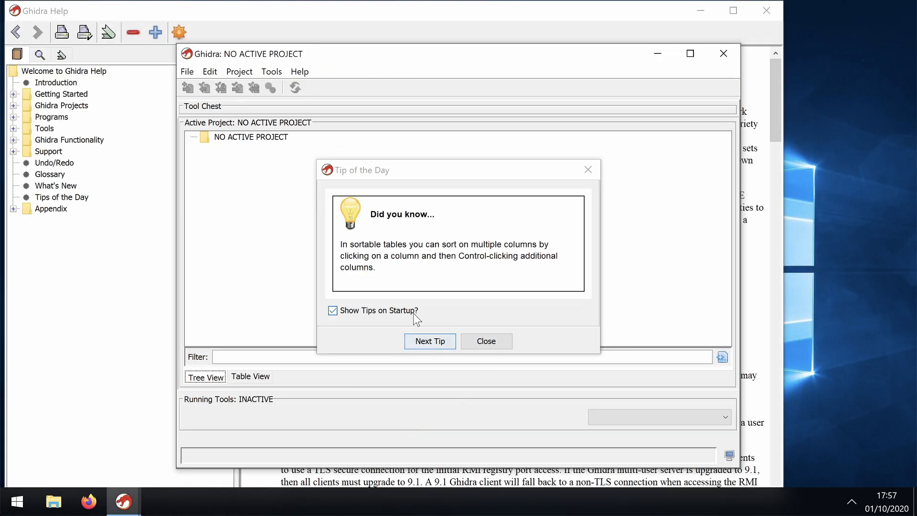
click(485, 341)
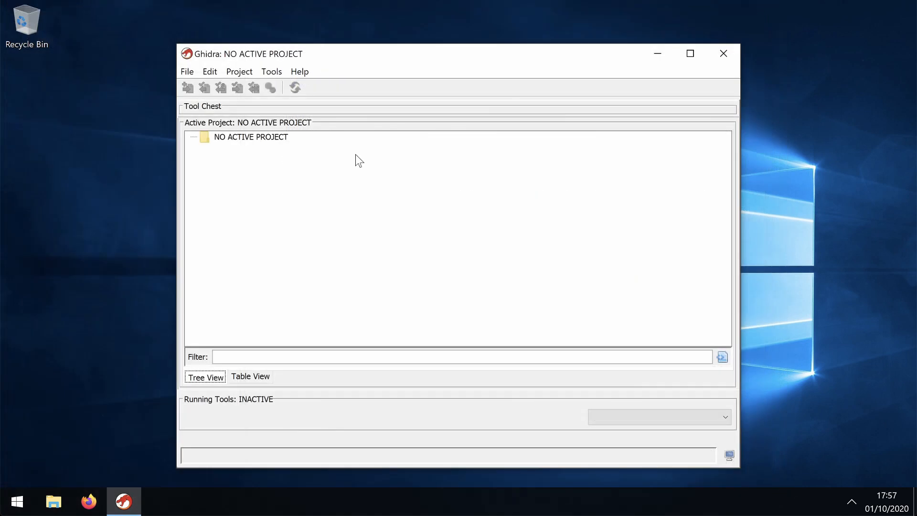
click(723, 53)
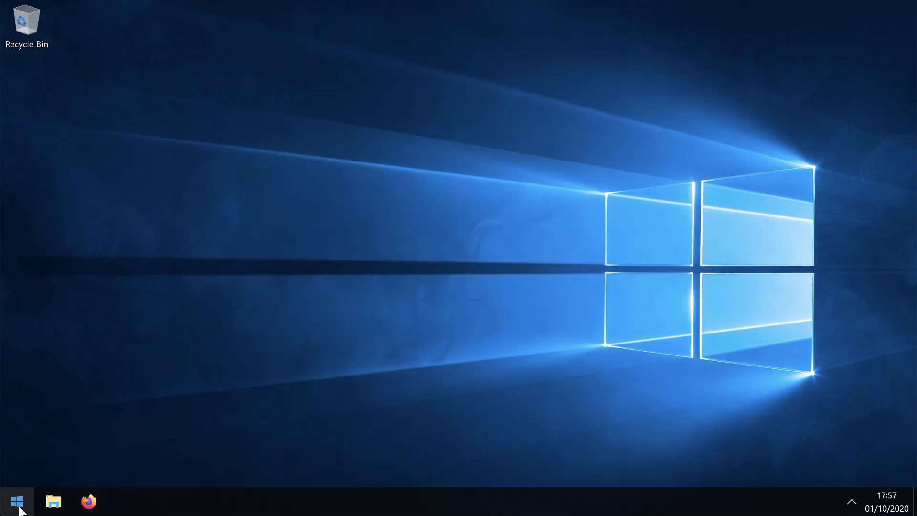
Step: Shut down the computer from the Start button's Shut down or sign out menu
right_click(16, 502)
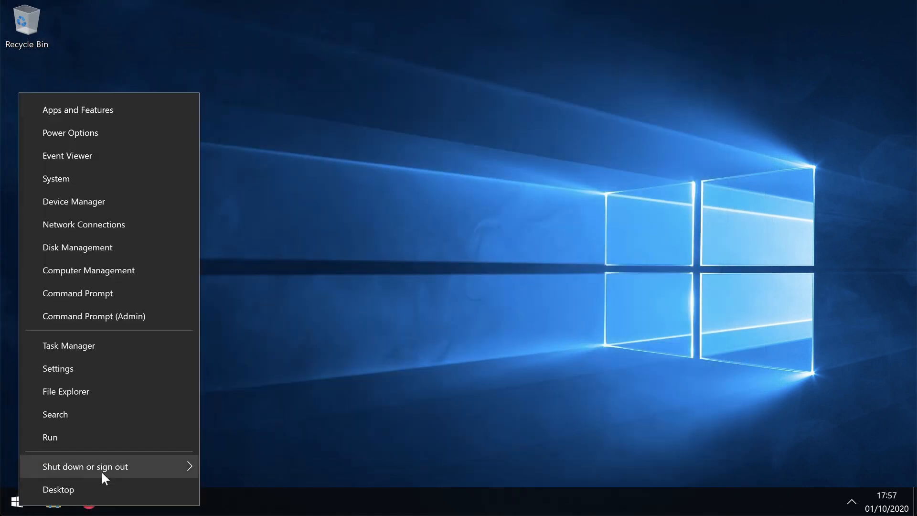
click(85, 466)
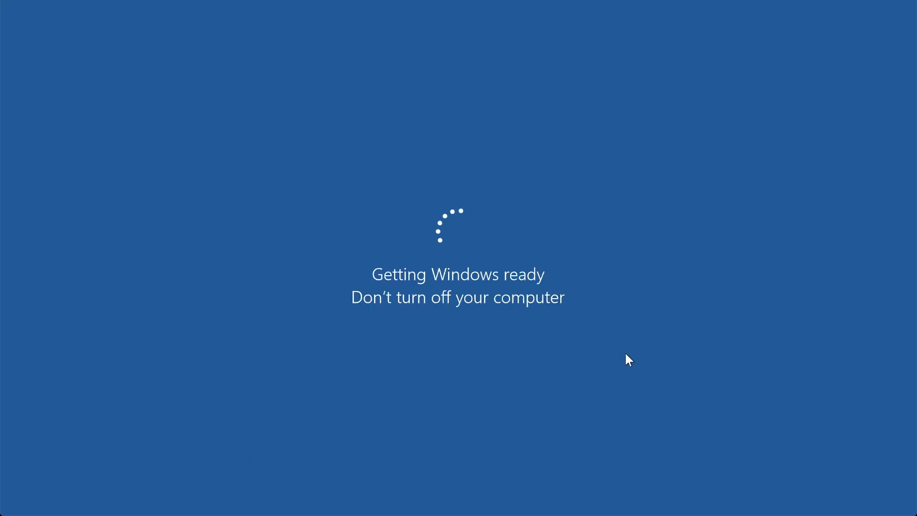